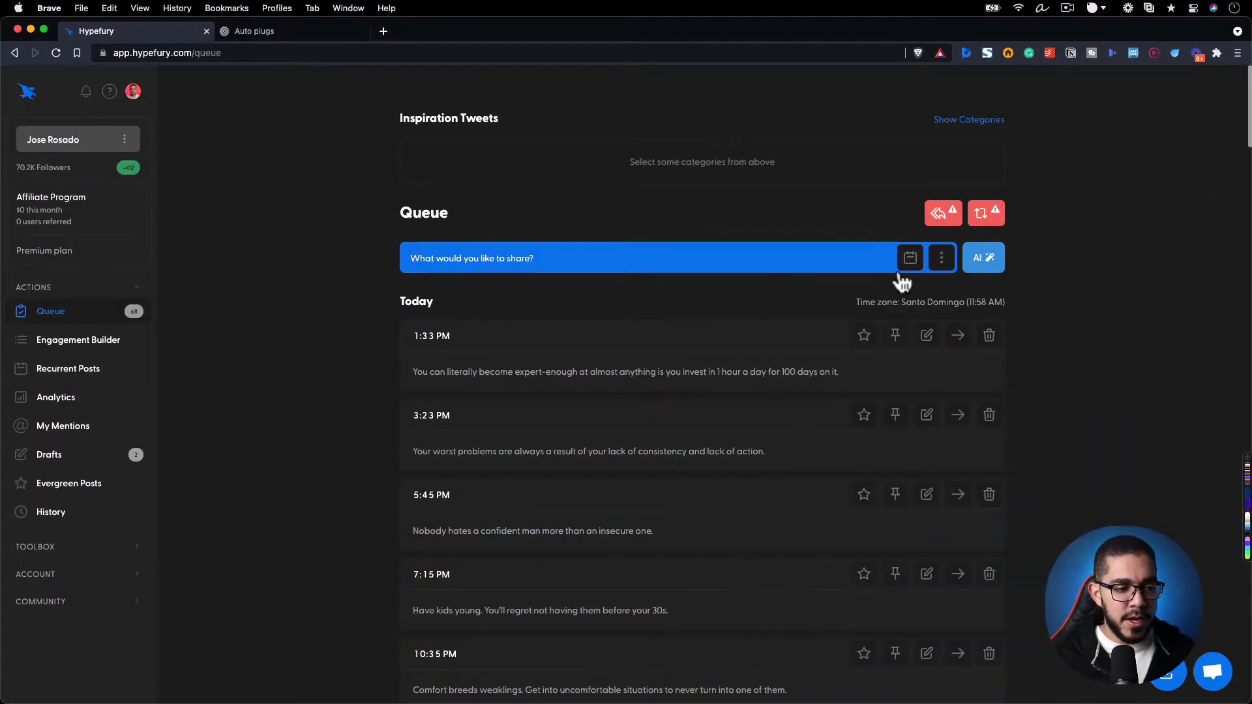
mouse_move(70, 324)
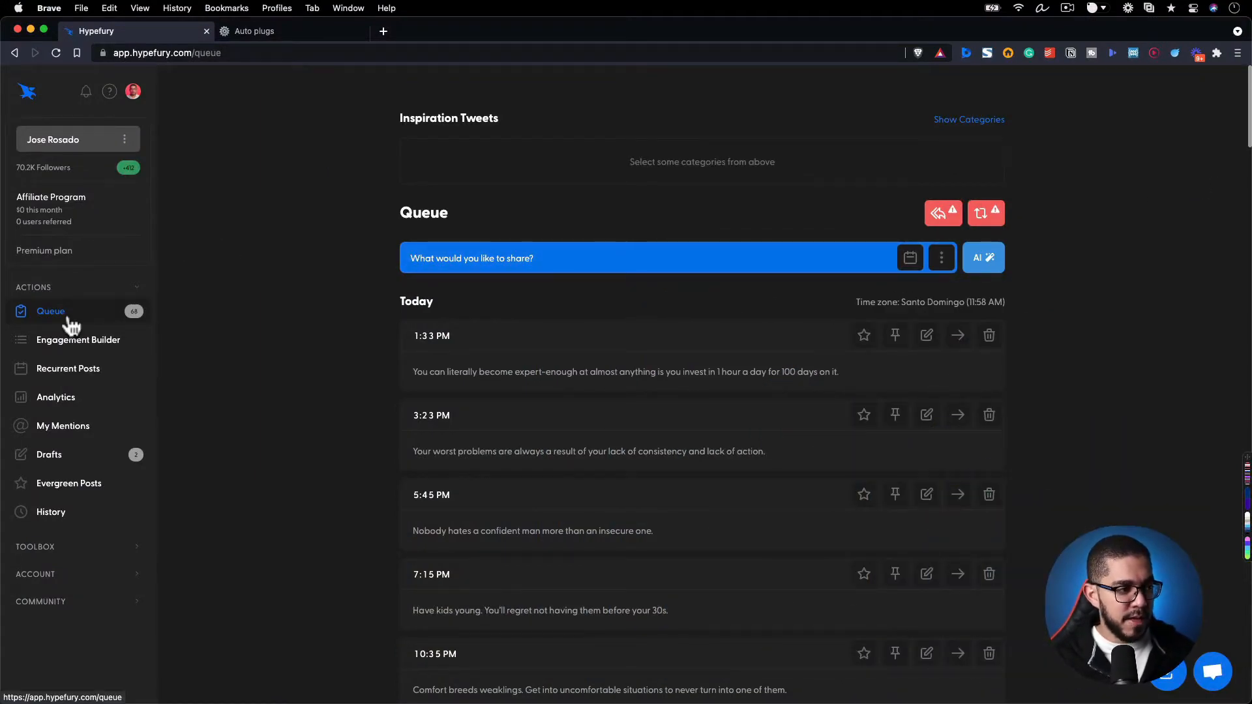
mouse_move(439, 254)
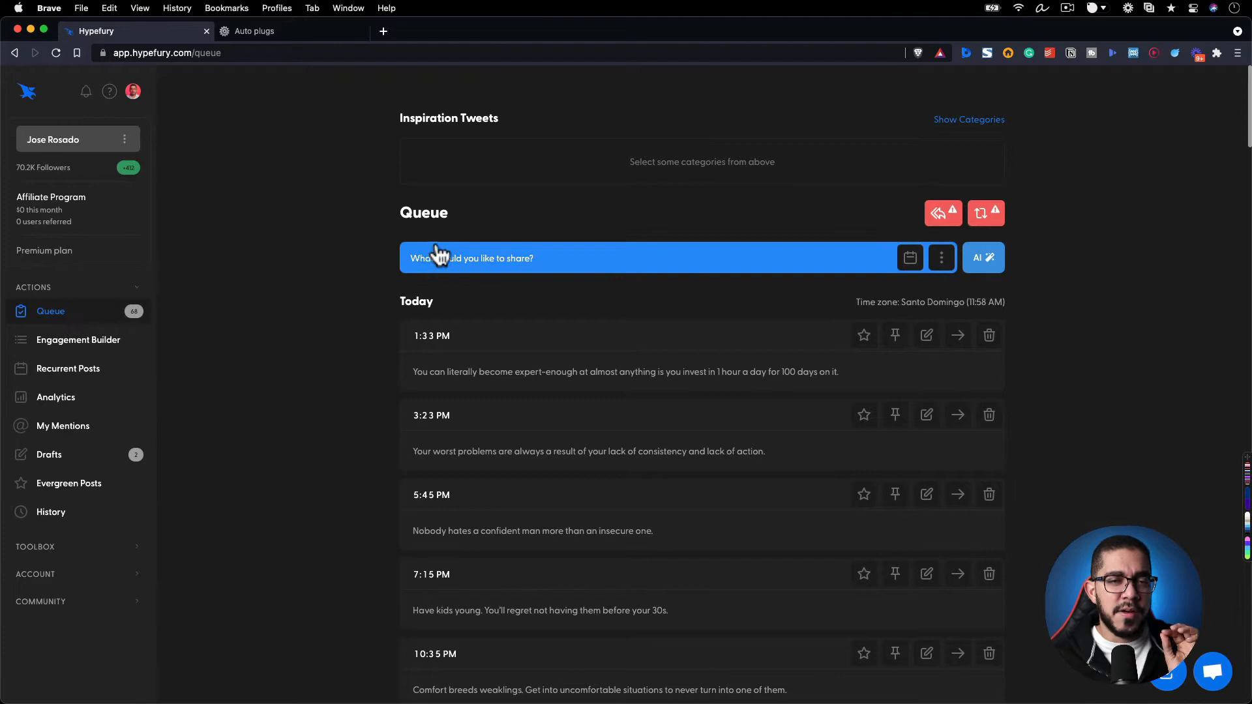
mouse_move(745, 216)
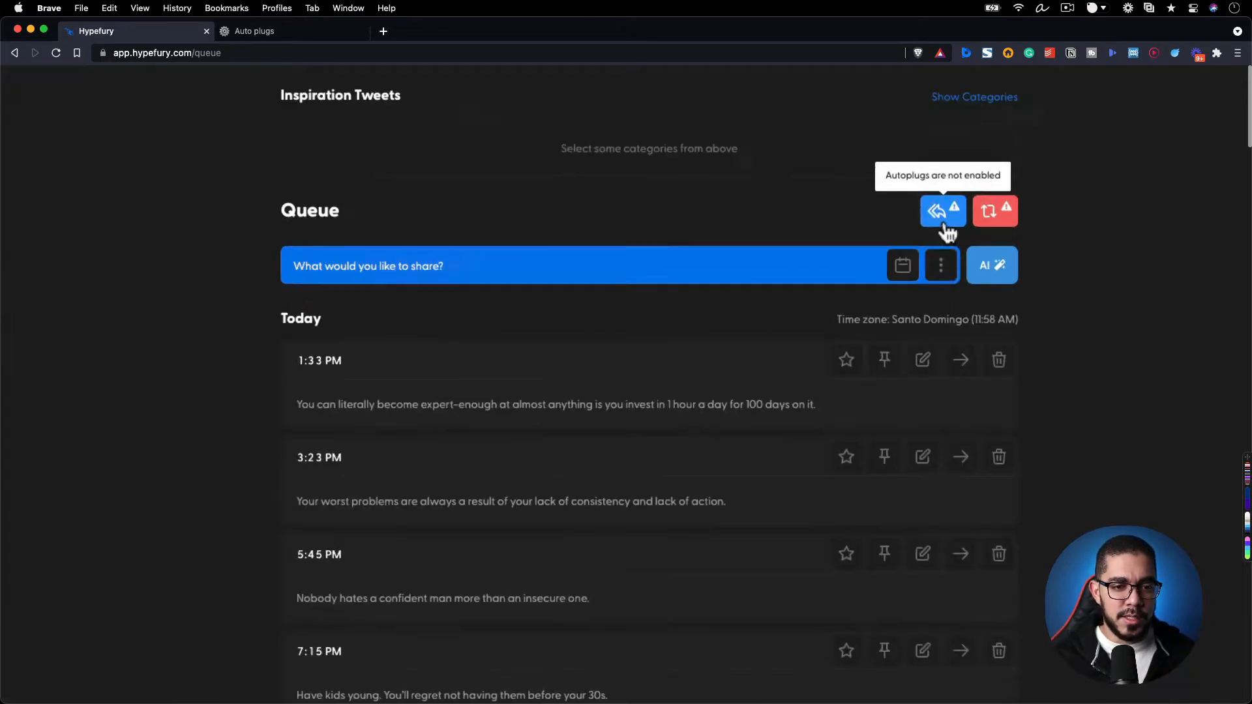
Bring up the Autoplugs settings from the warning next to the Queue heading
click(942, 210)
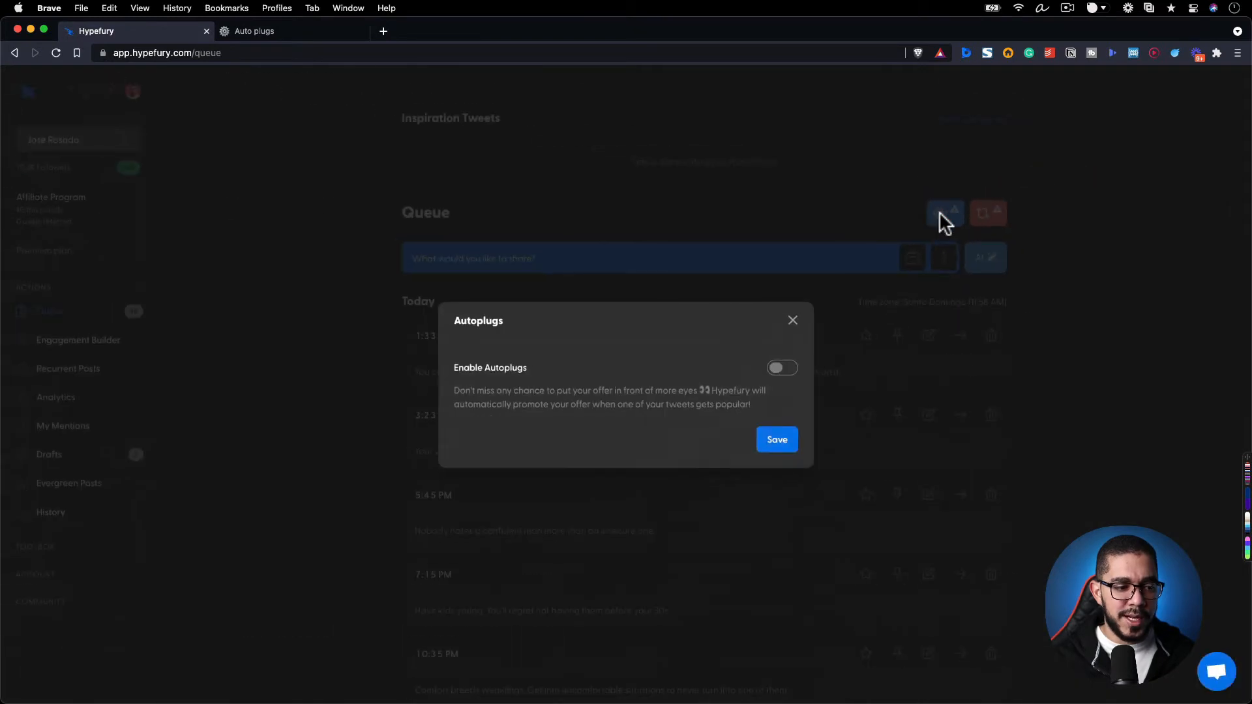
mouse_move(477, 368)
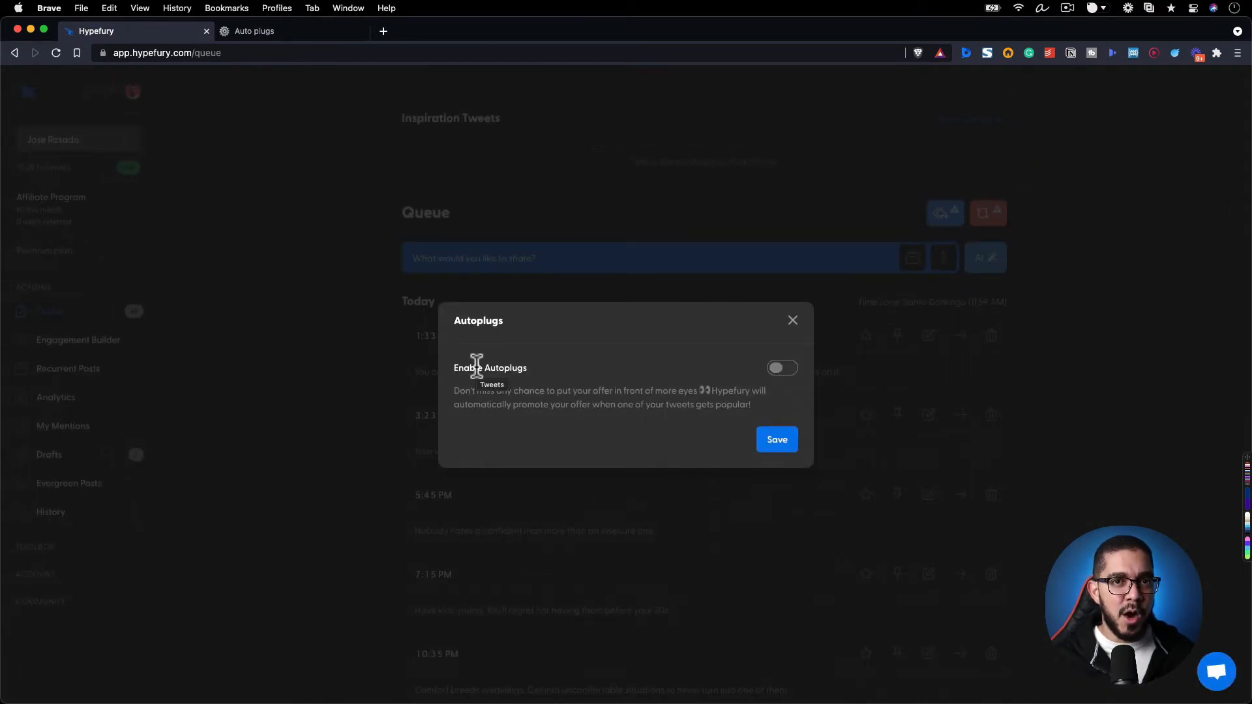
mouse_move(610, 395)
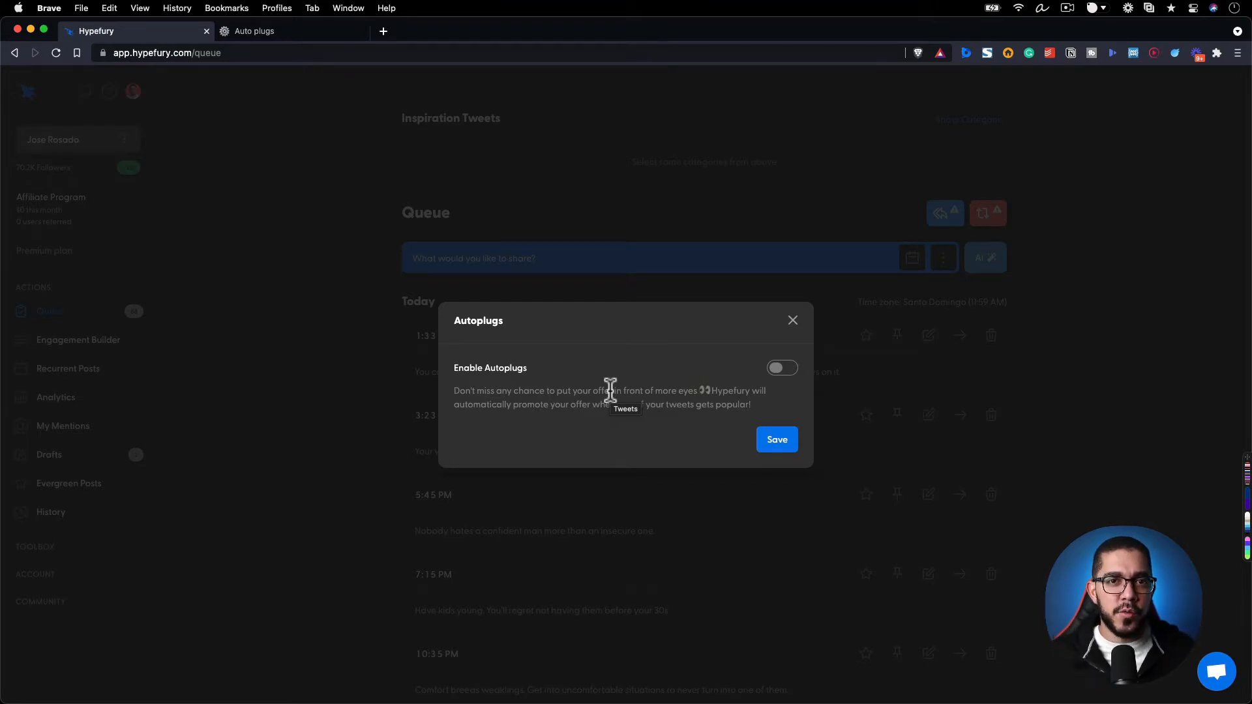
mouse_move(809, 378)
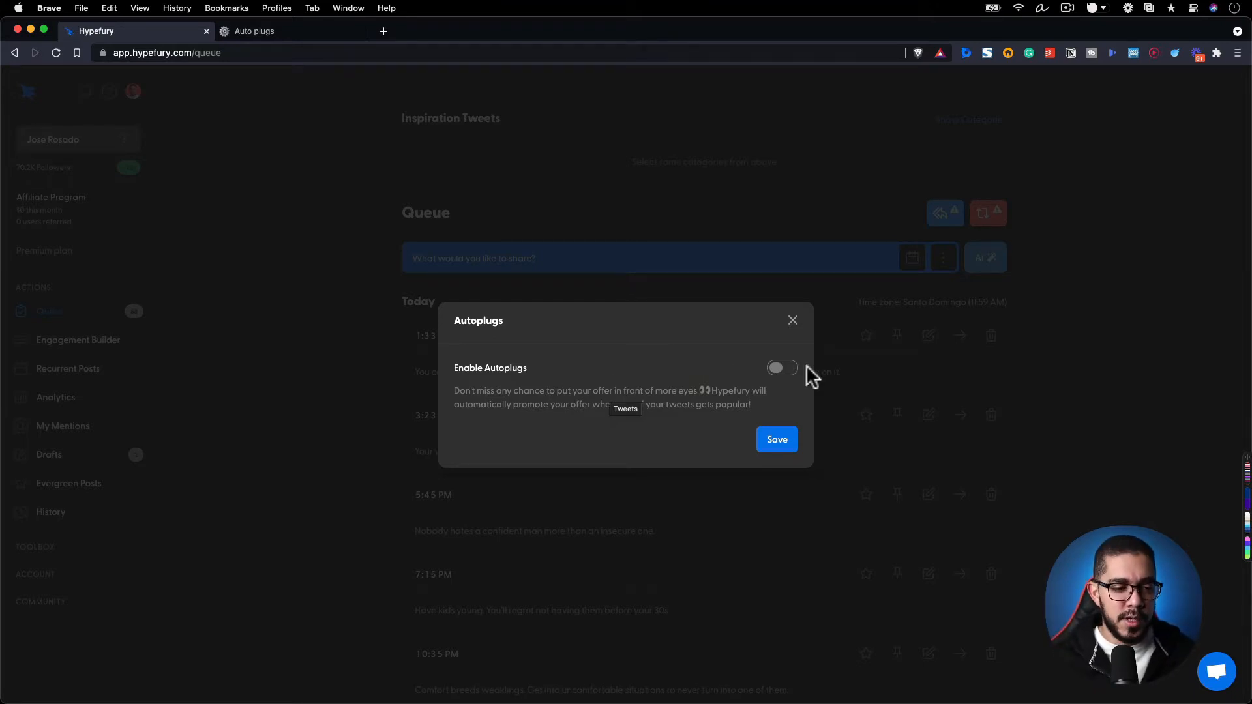
Enable Autoplugs and set the delay threshold to 30 retweets
click(782, 368)
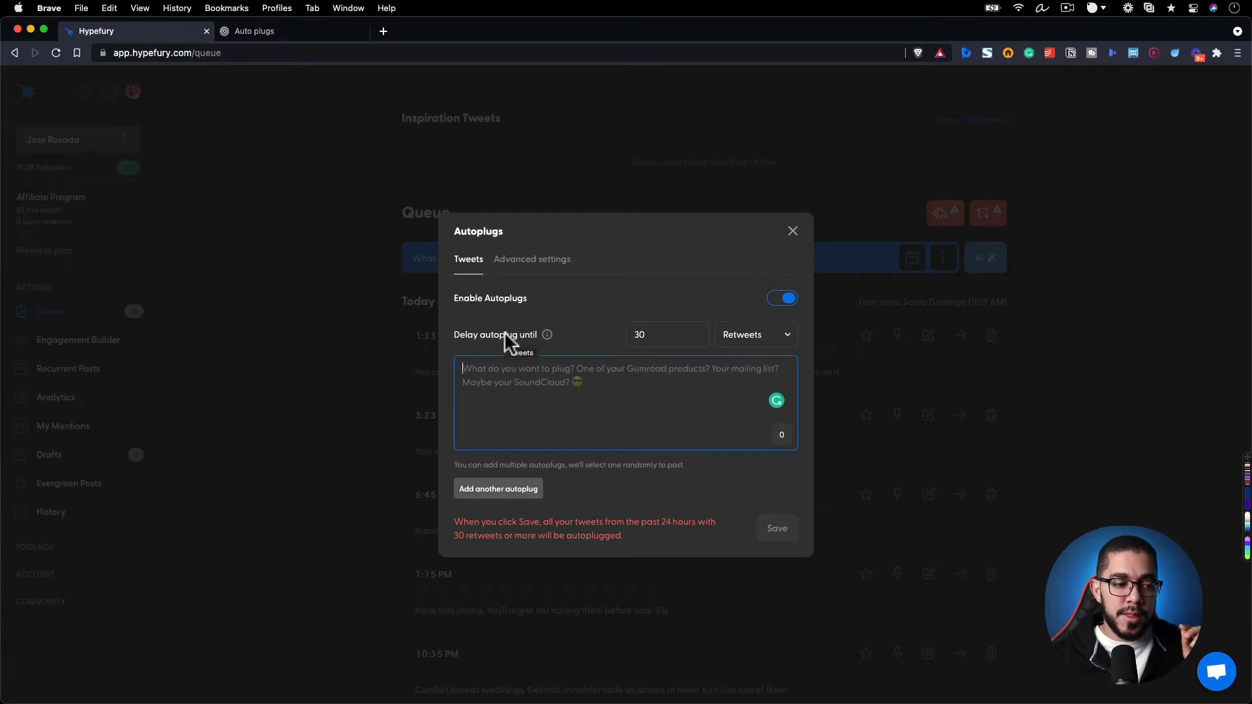
mouse_move(662, 334)
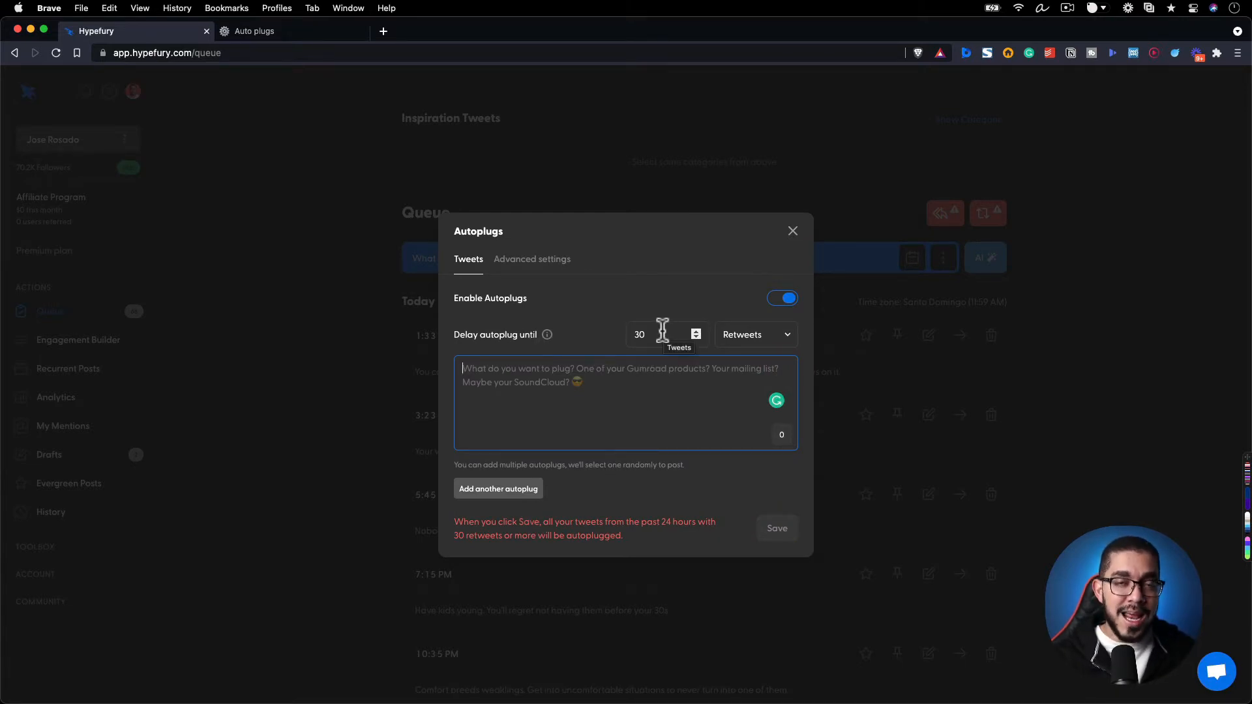
click(655, 334)
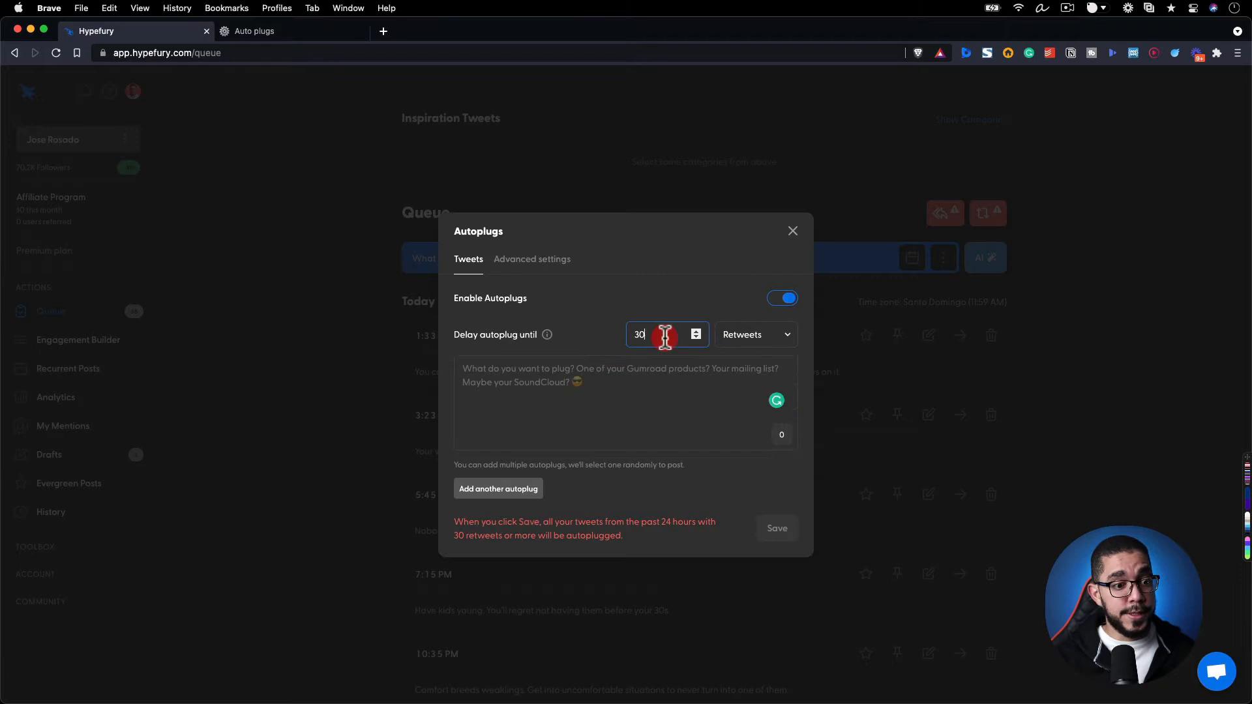
mouse_move(665, 334)
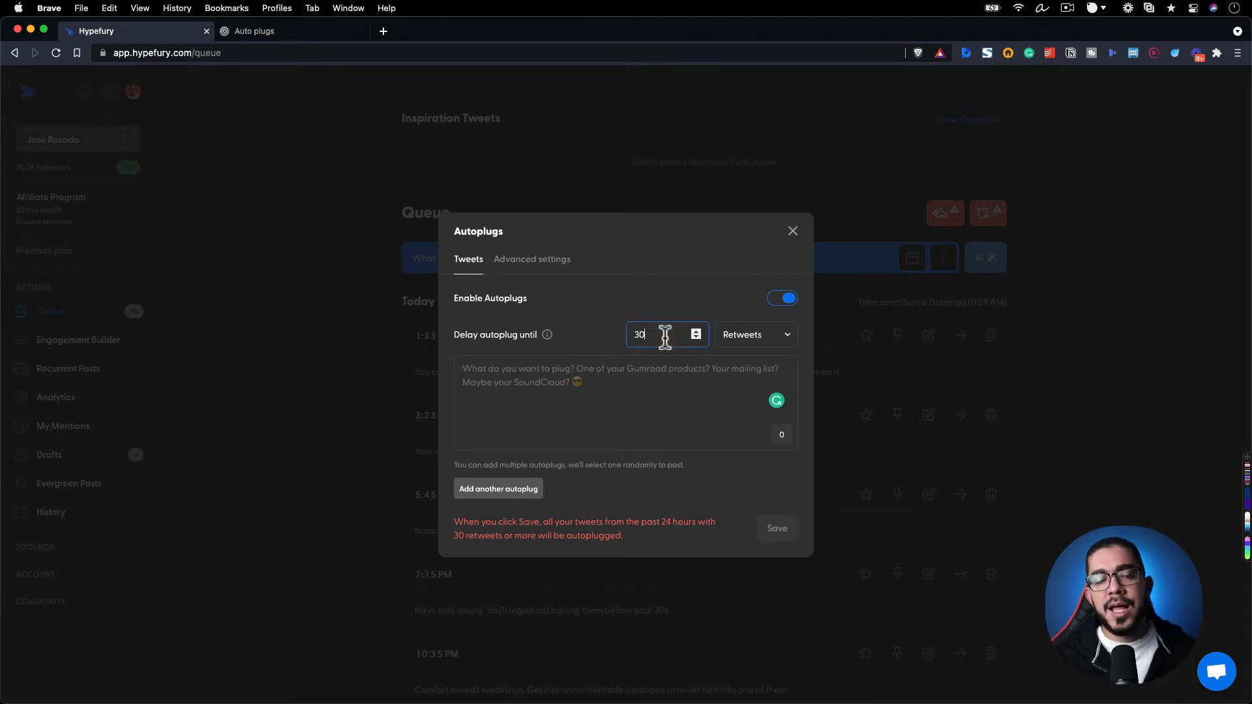
mouse_move(358, 122)
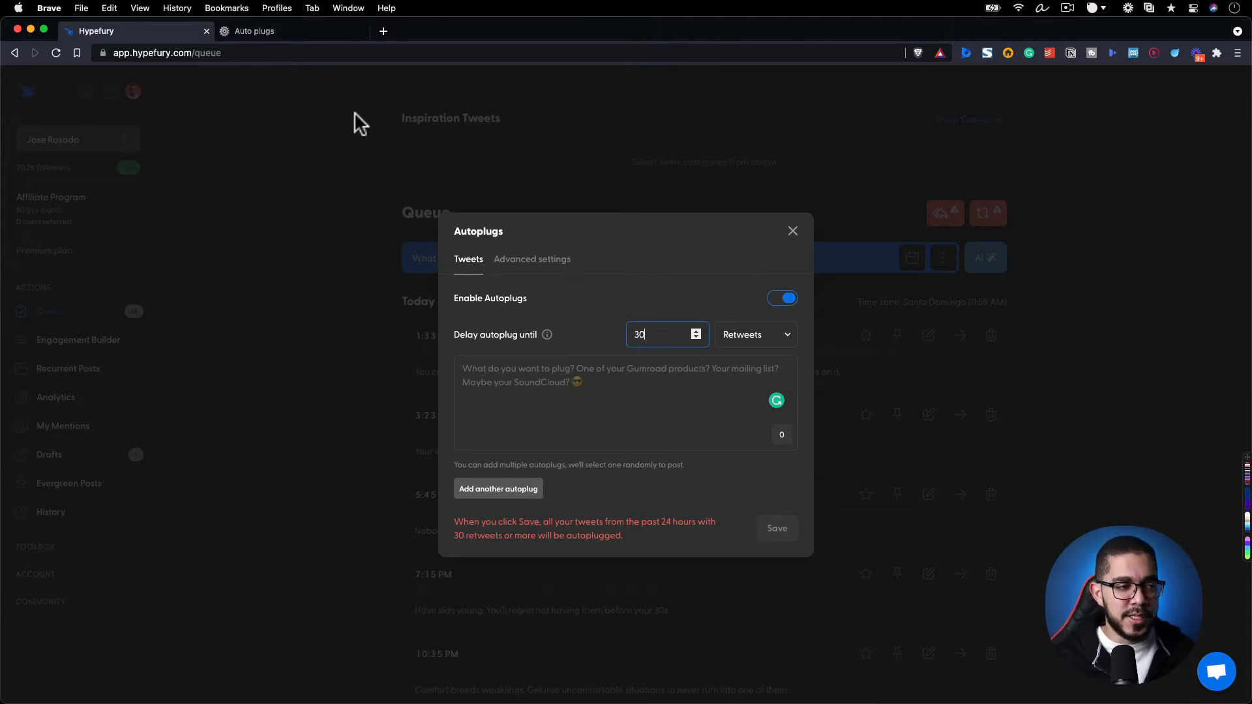
mouse_move(305, 31)
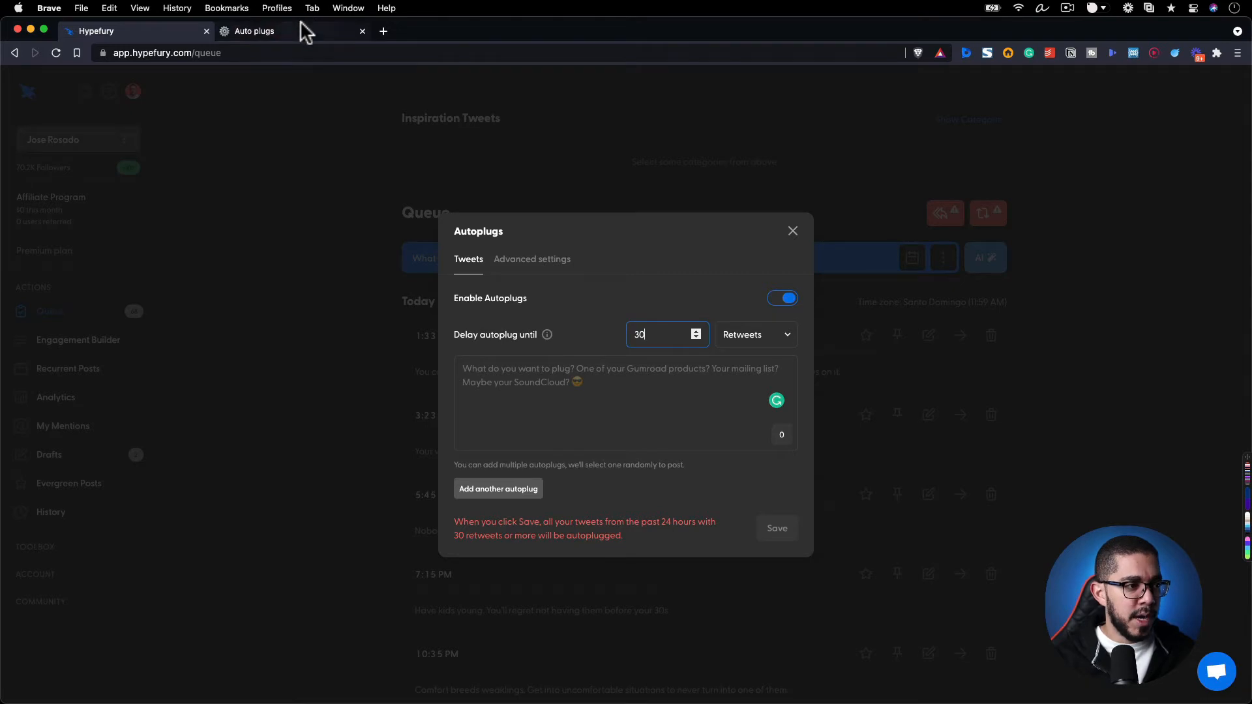
Paste the first newsletter plug tweet from Notion and add a second autoplug box
click(255, 31)
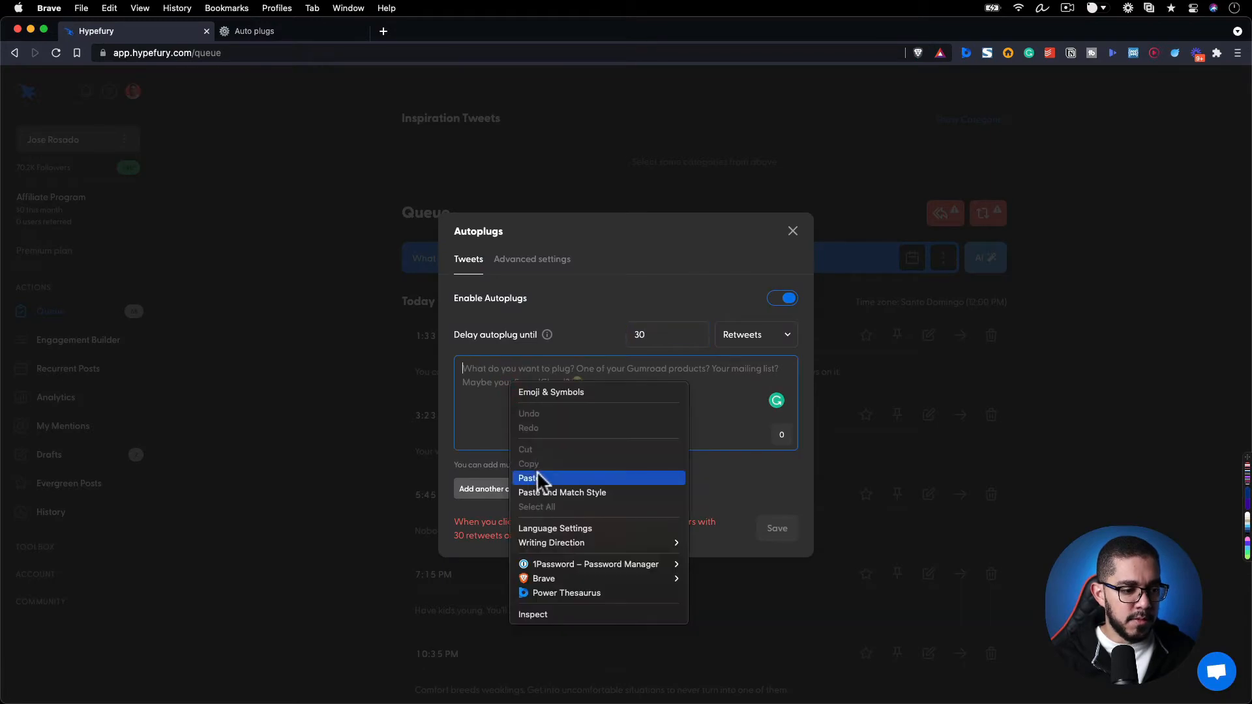
click(529, 478)
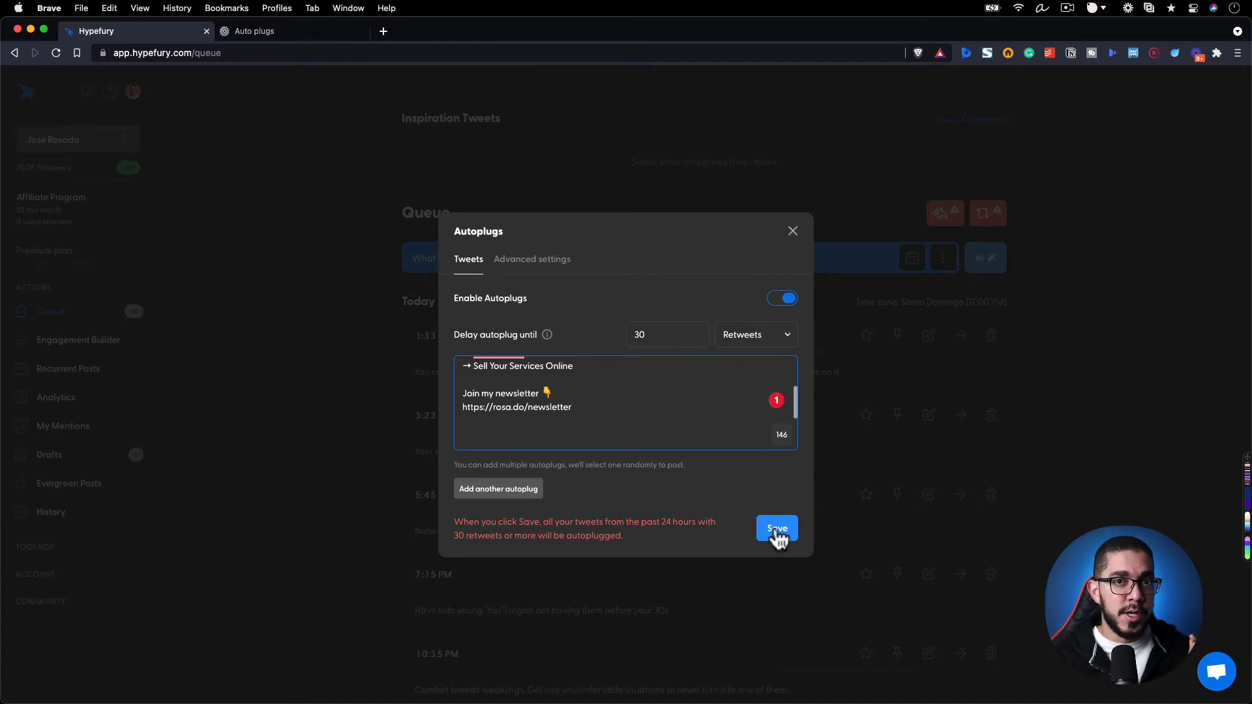
mouse_move(590, 501)
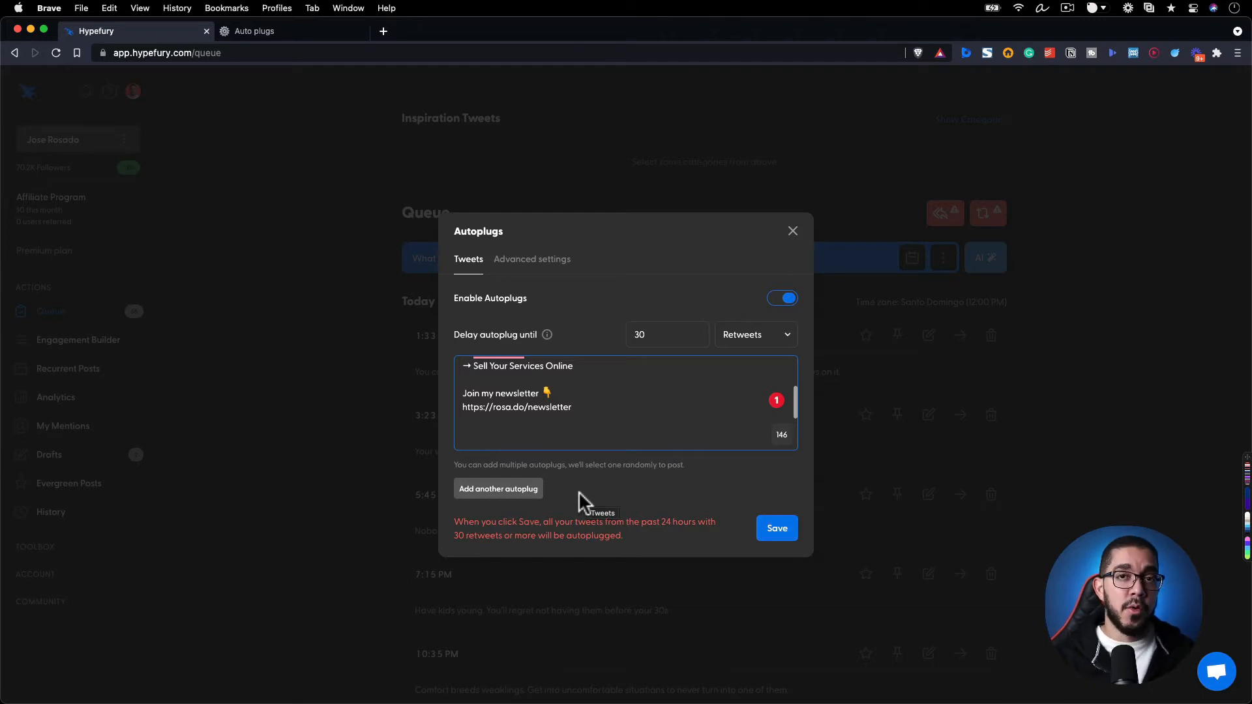
click(497, 488)
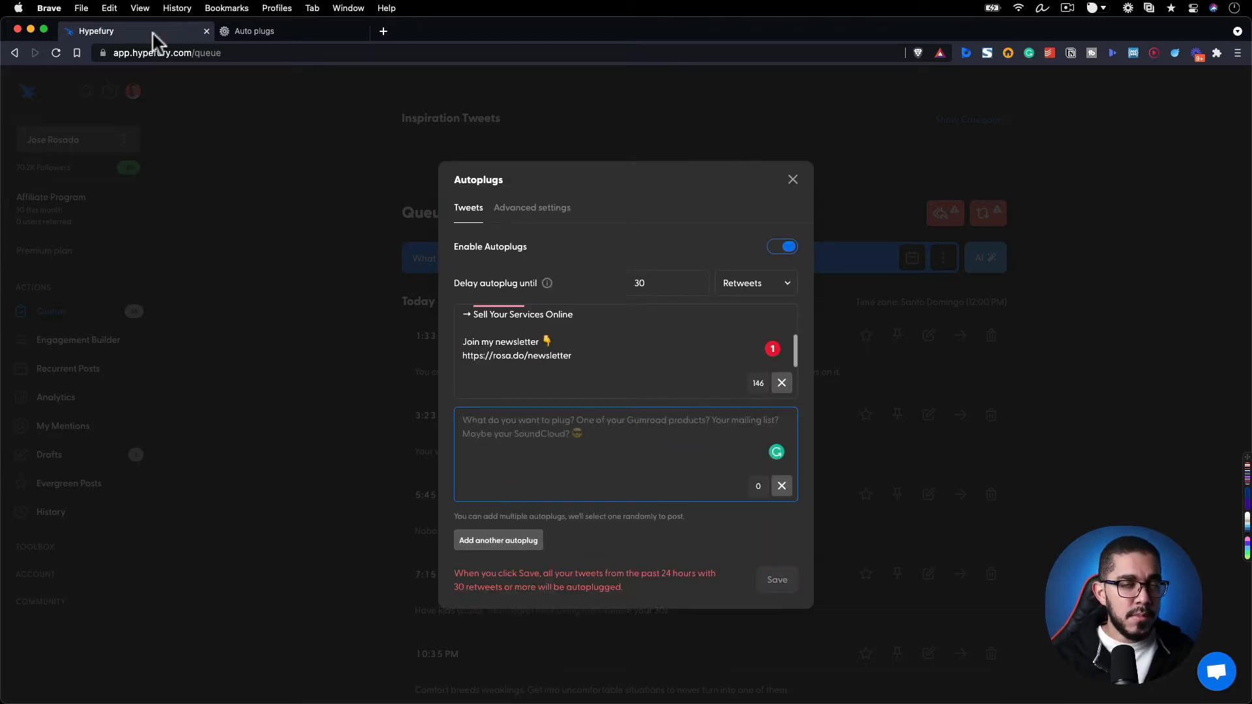
Copy the follow-and-join plug and the subscribe-link plug from Notion into the second and third boxes
click(255, 30)
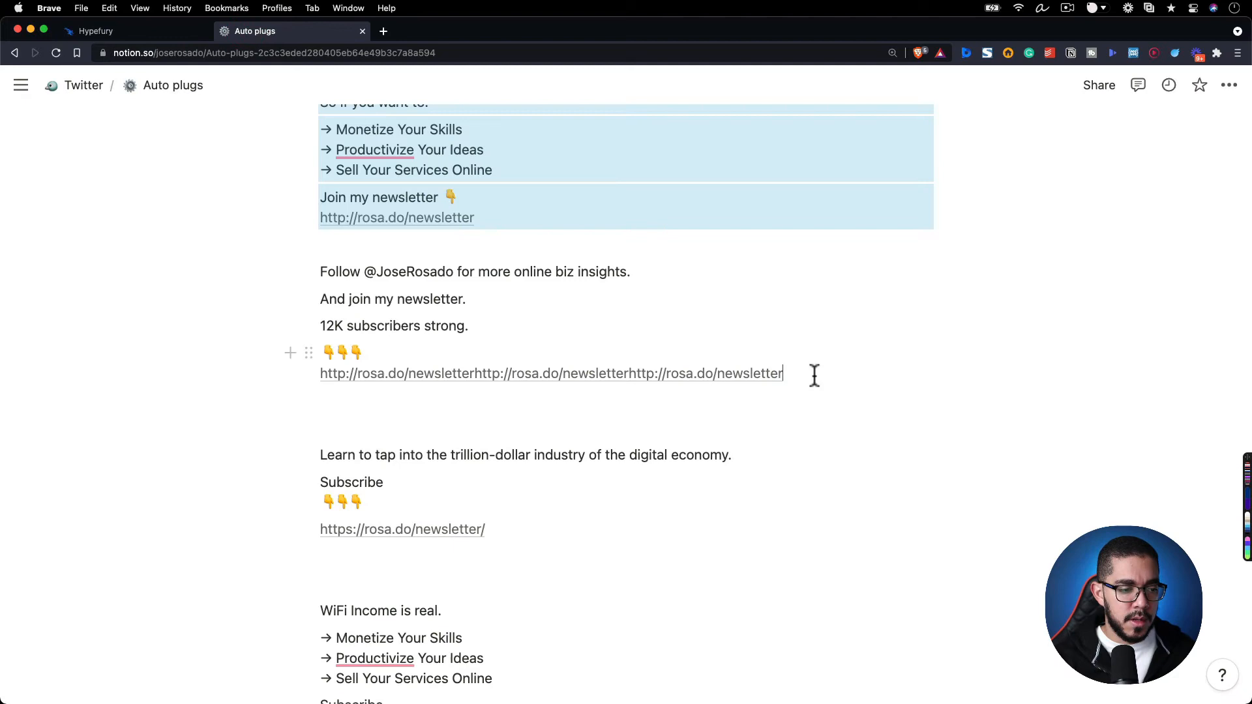
click(95, 30)
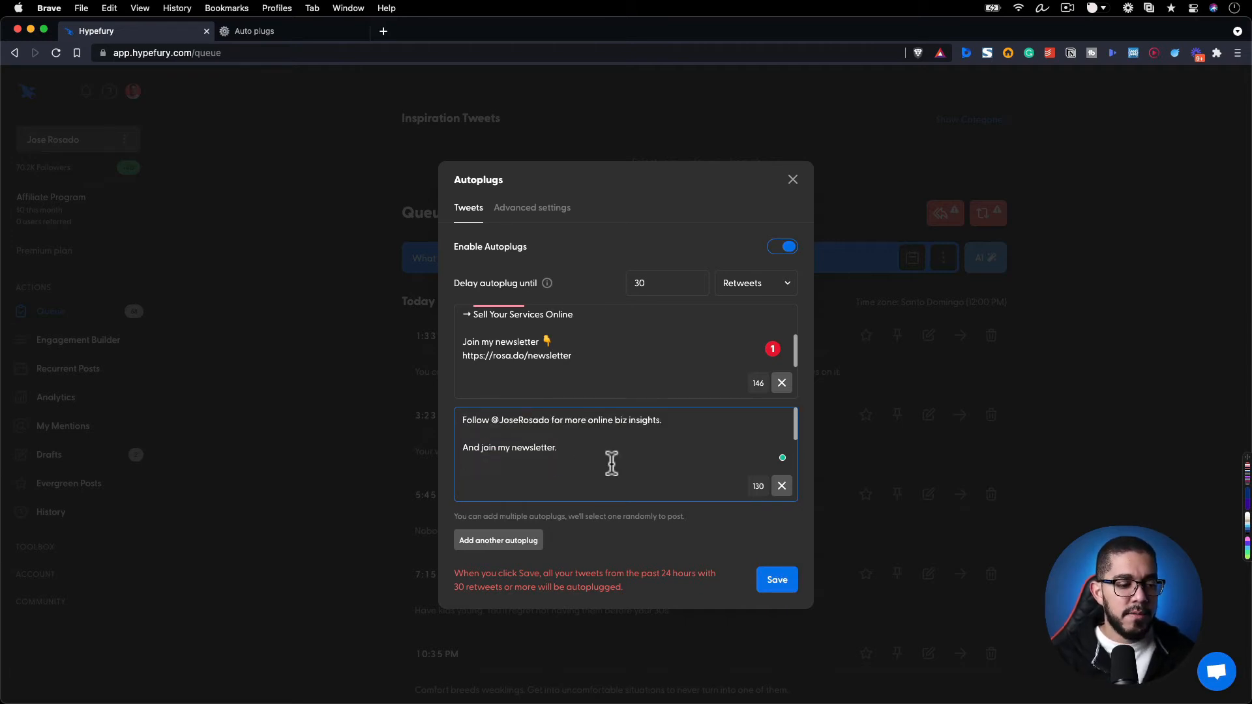
click(257, 30)
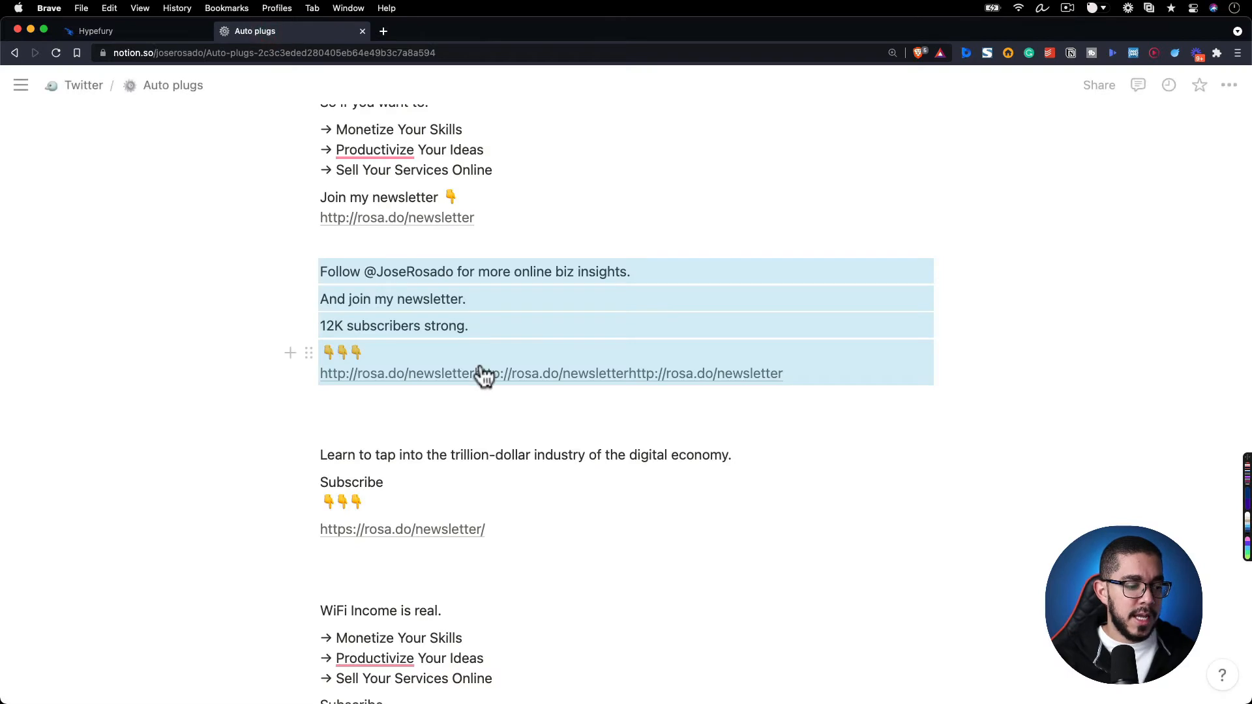
scroll(down, 3)
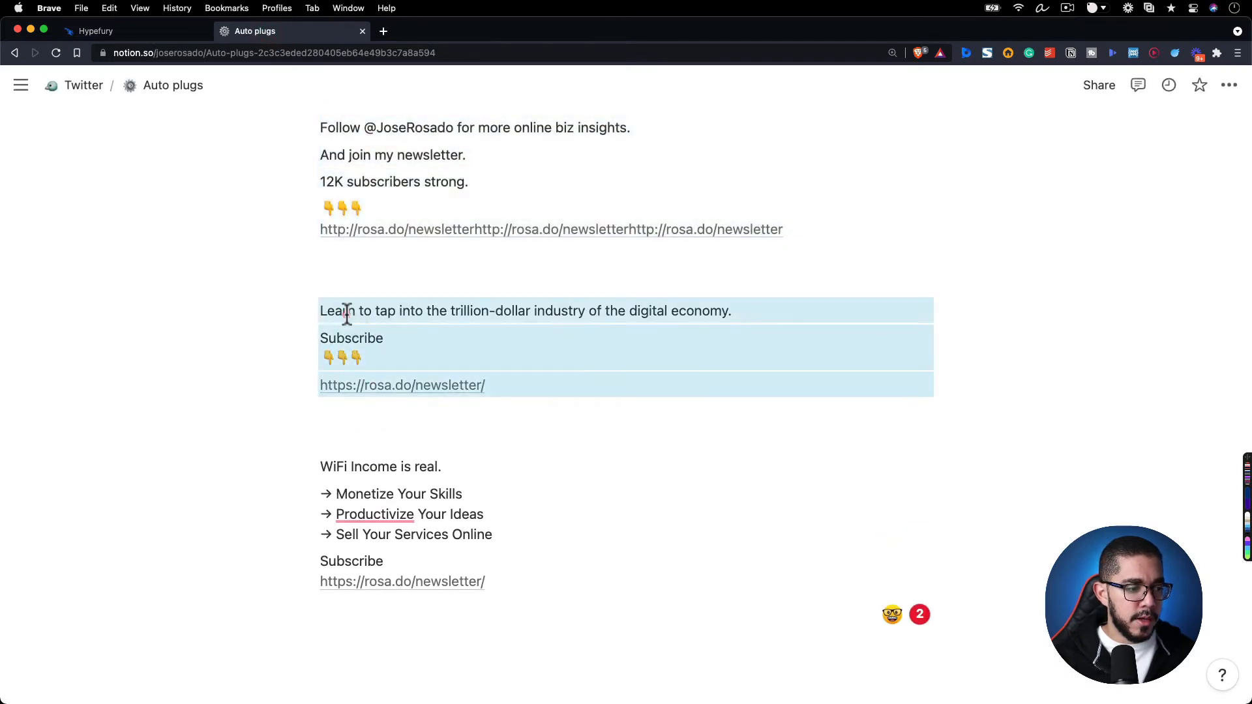
click(96, 30)
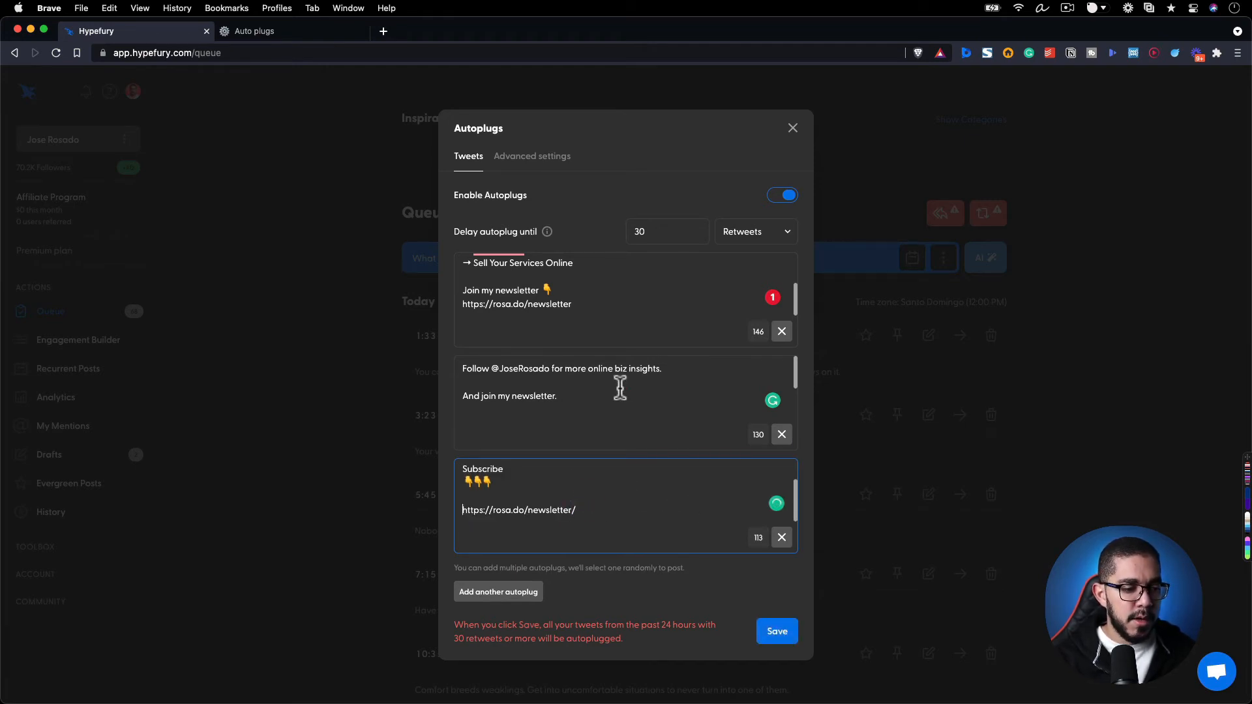
click(653, 232)
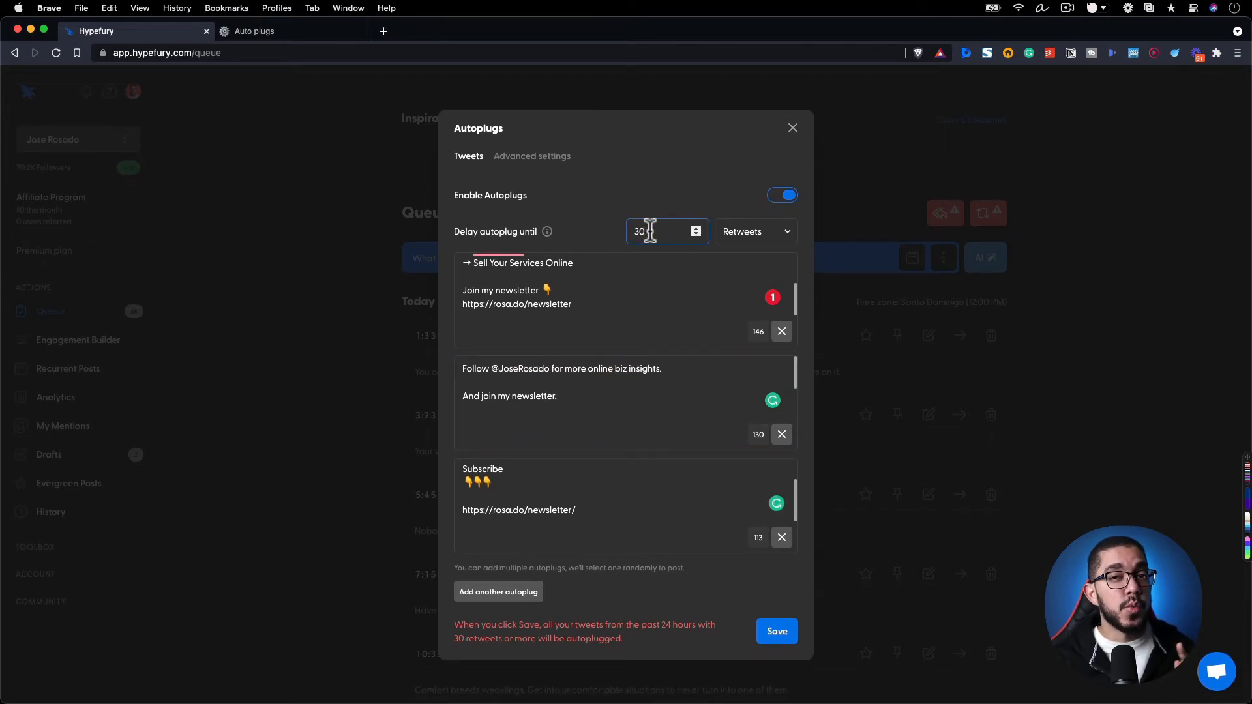
click(754, 232)
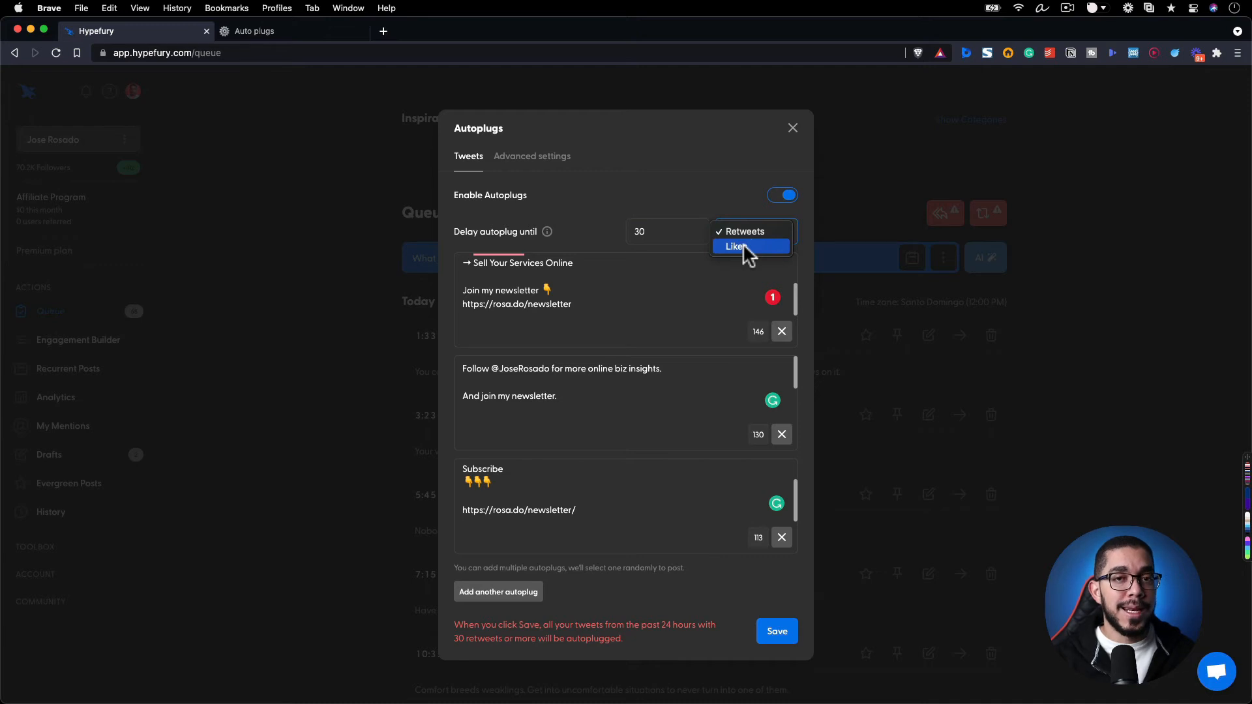
click(751, 233)
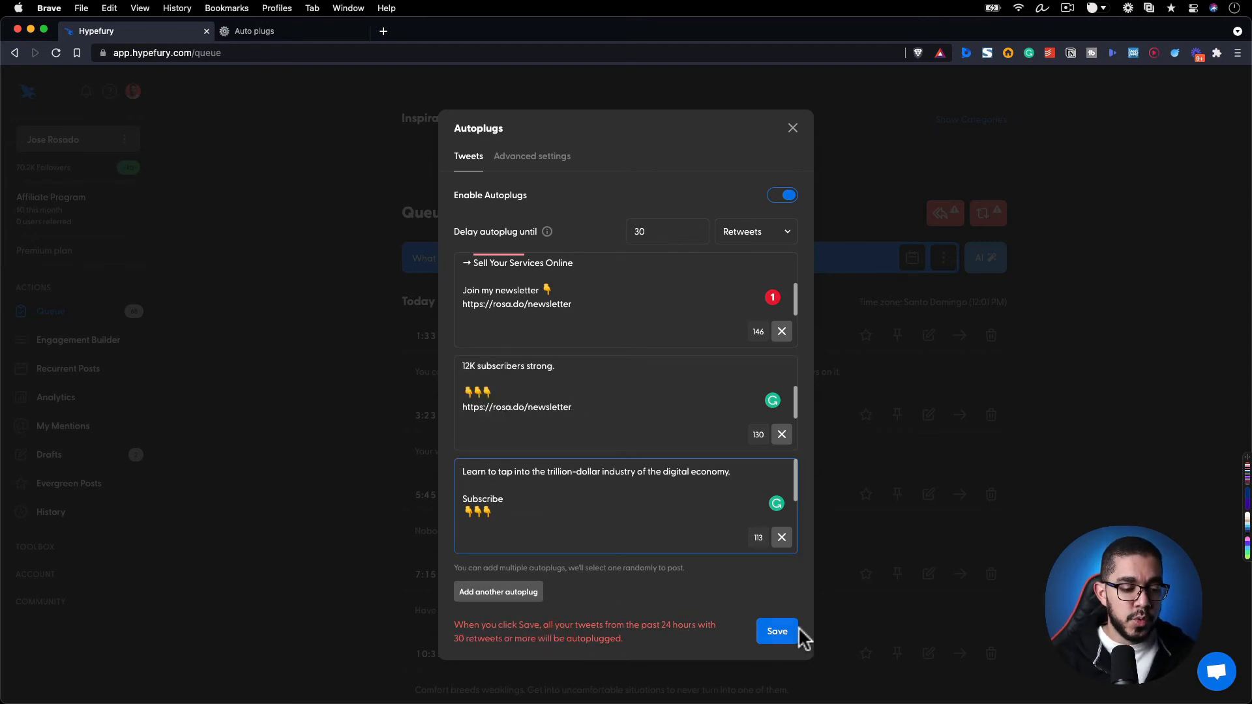
Save the autoplug settings and check the fresh newsletter plug tweet on the Twitter profile
click(775, 631)
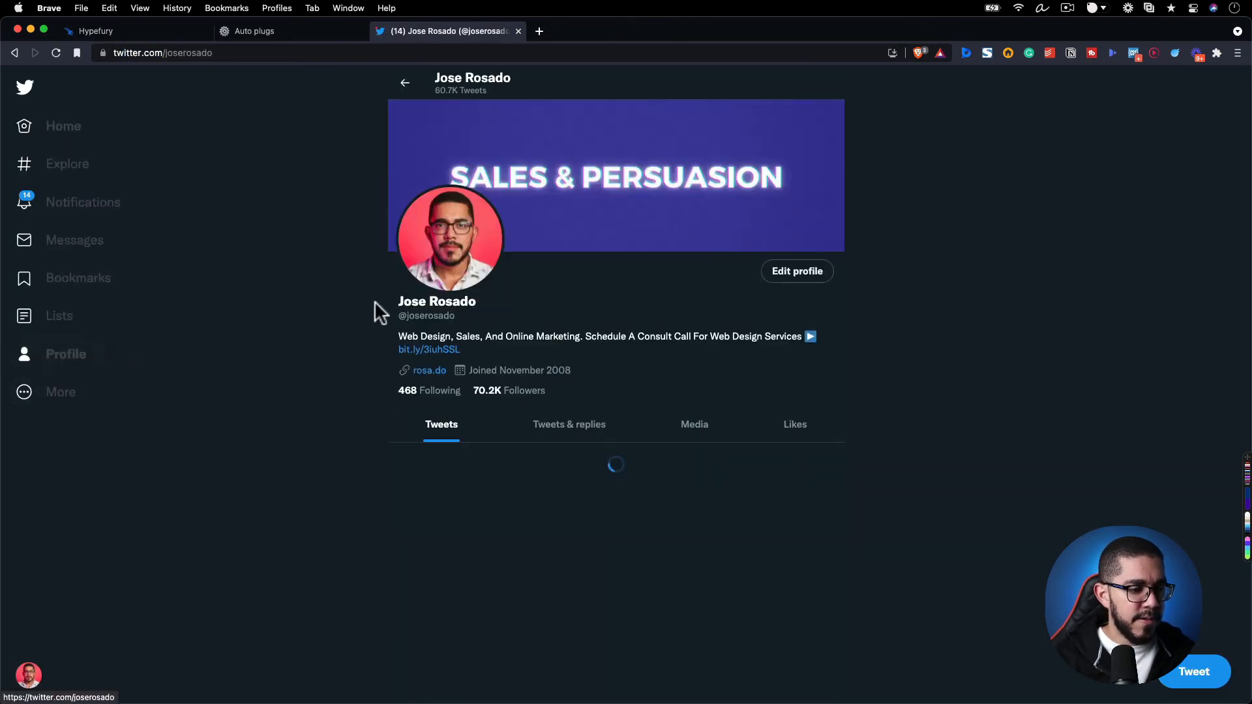
scroll(down, 3)
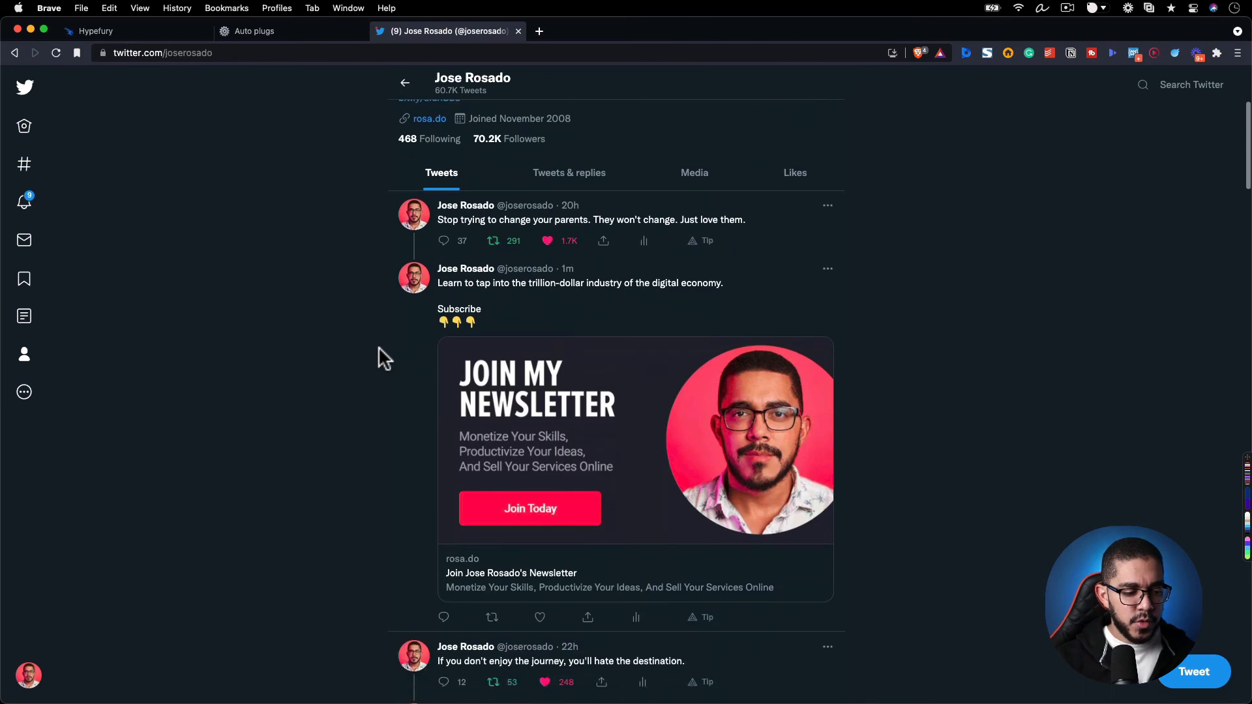